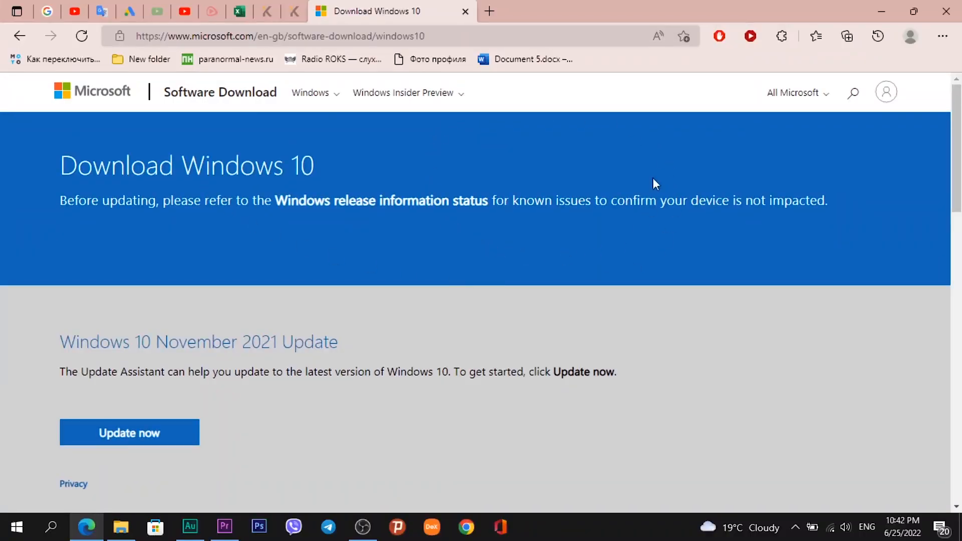
Download the media creation tool from 'Create Windows 10 installation media' and launch it.
{"action": "scroll", "scroll_direction": "down", "scroll_amount": 3}
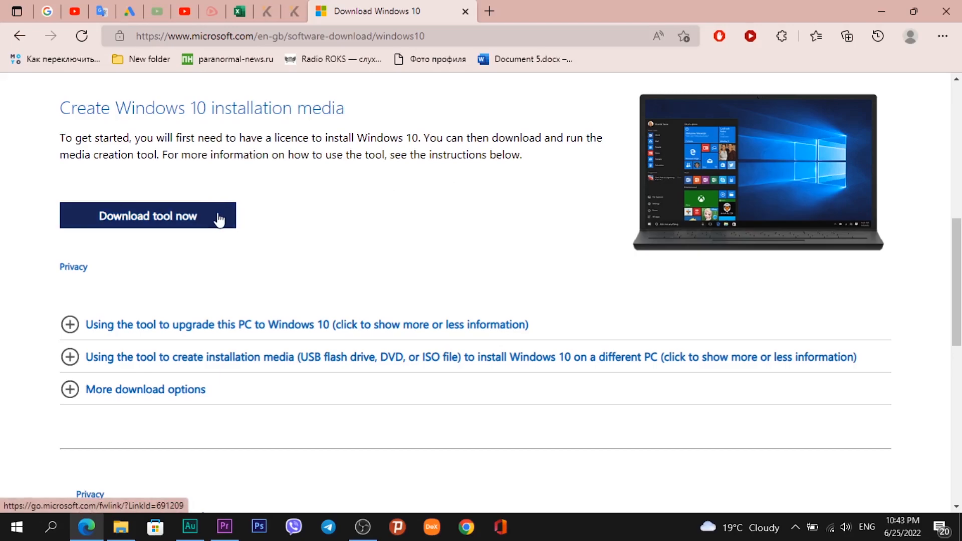
{"action": "left_click", "coordinate": [147, 216]}
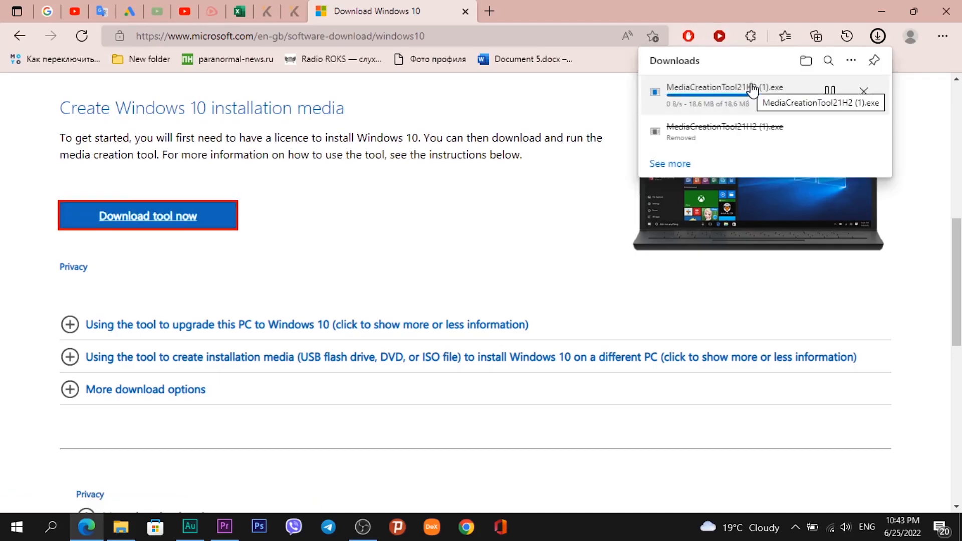
{"action": "left_click", "coordinate": [706, 87]}
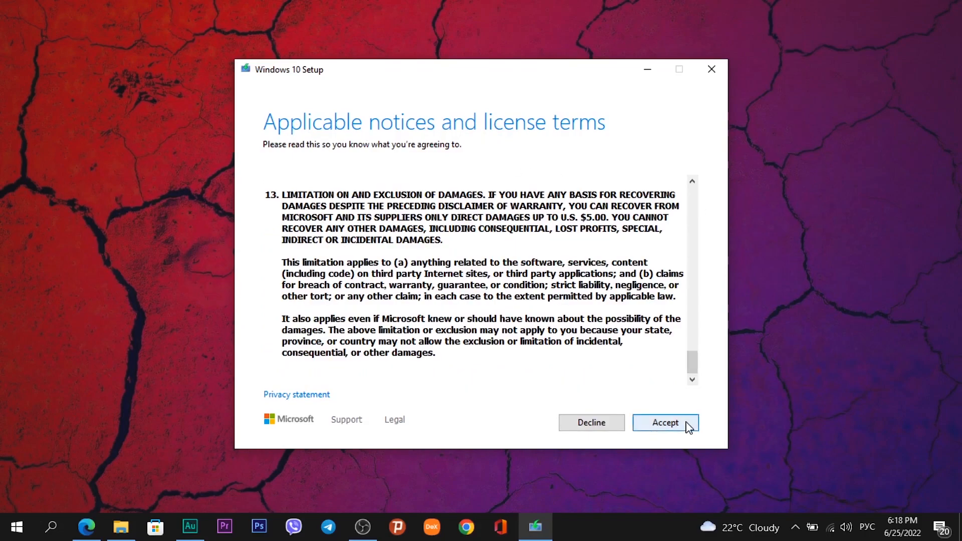
Accept the license and choose 'Create installation media (USB flash drive, DVD, or ISO file) for another PC'.
{"action": "left_click", "coordinate": [664, 422]}
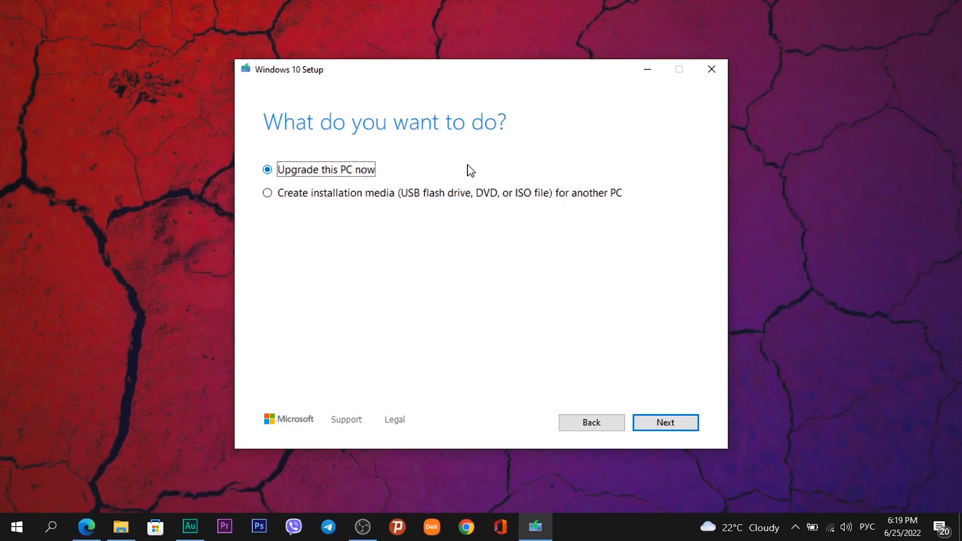
{"action": "mouse_move", "coordinate": [349, 178]}
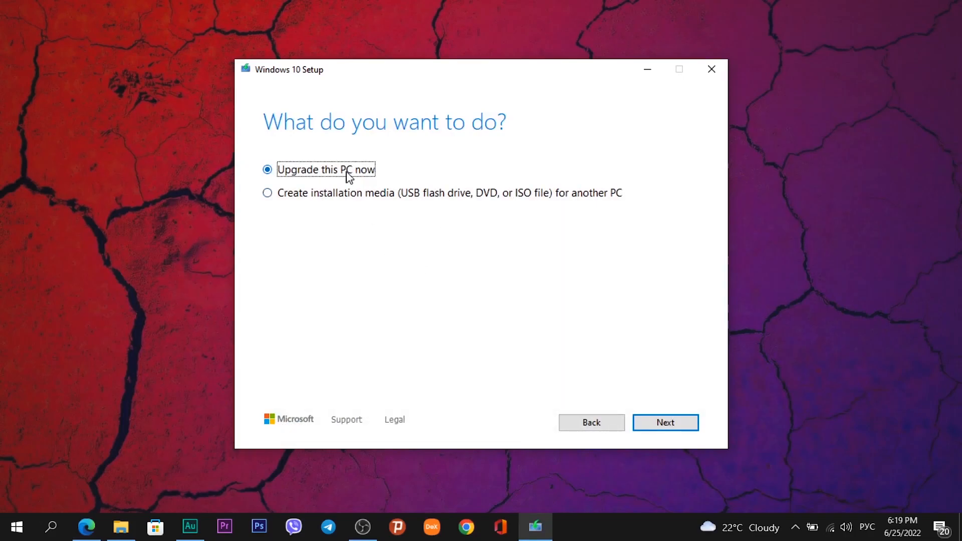
{"action": "mouse_move", "coordinate": [259, 207]}
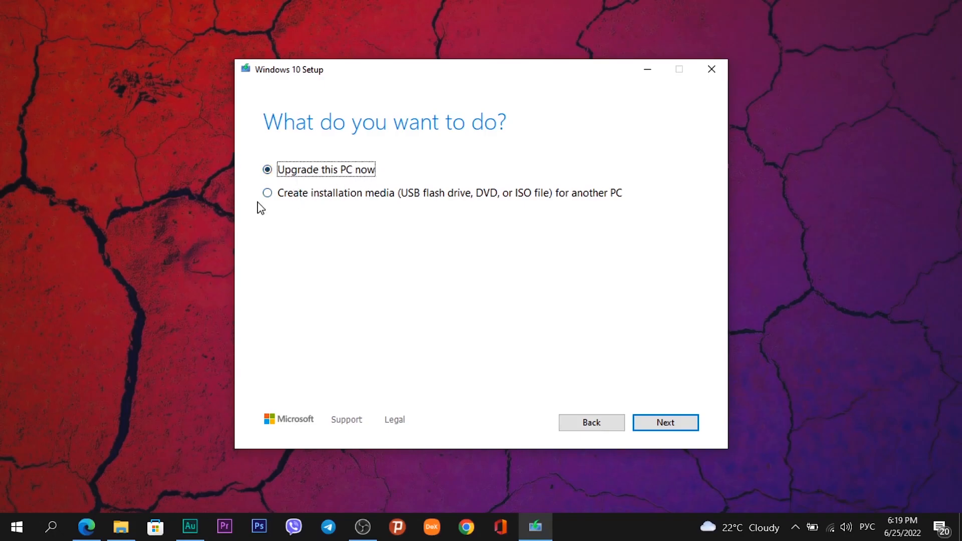
{"action": "mouse_move", "coordinate": [267, 193]}
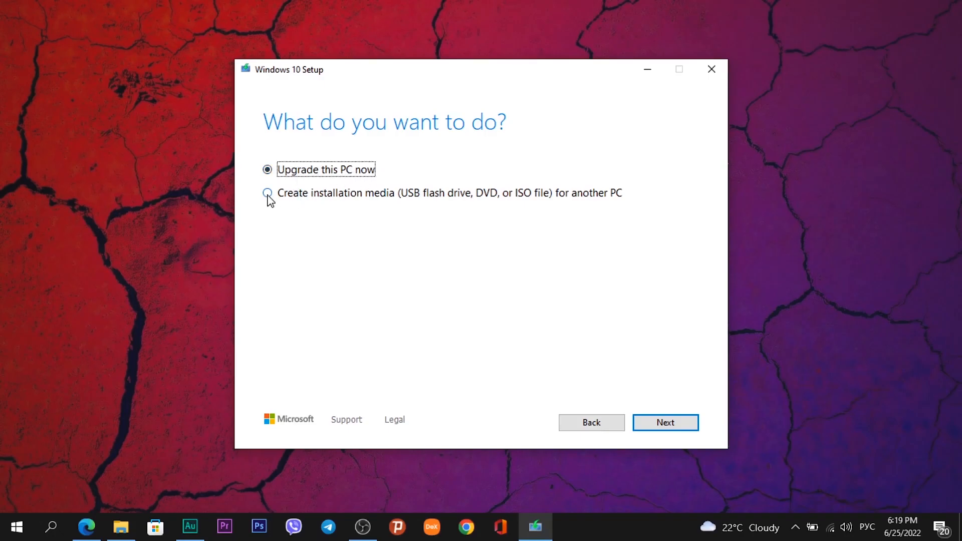
{"action": "left_click", "coordinate": [666, 422]}
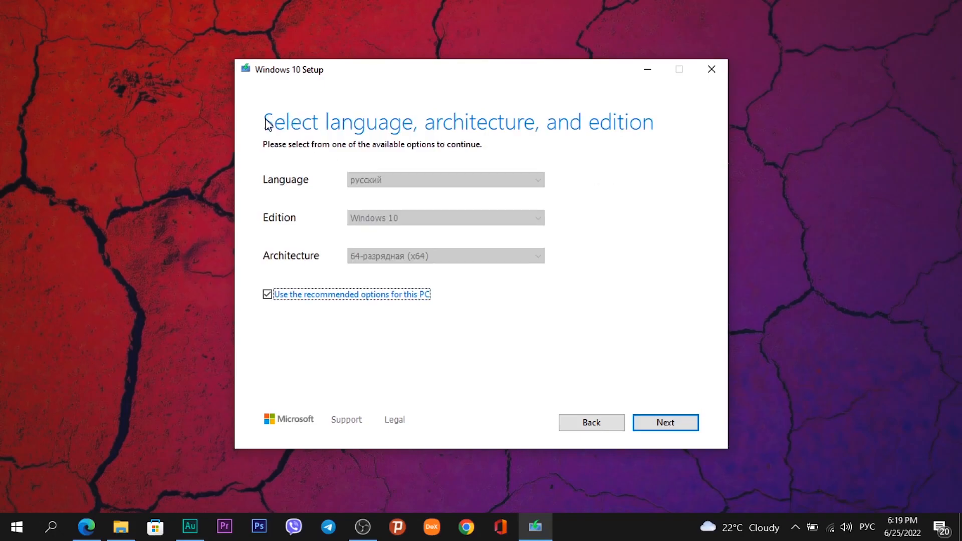
{"action": "mouse_move", "coordinate": [470, 164]}
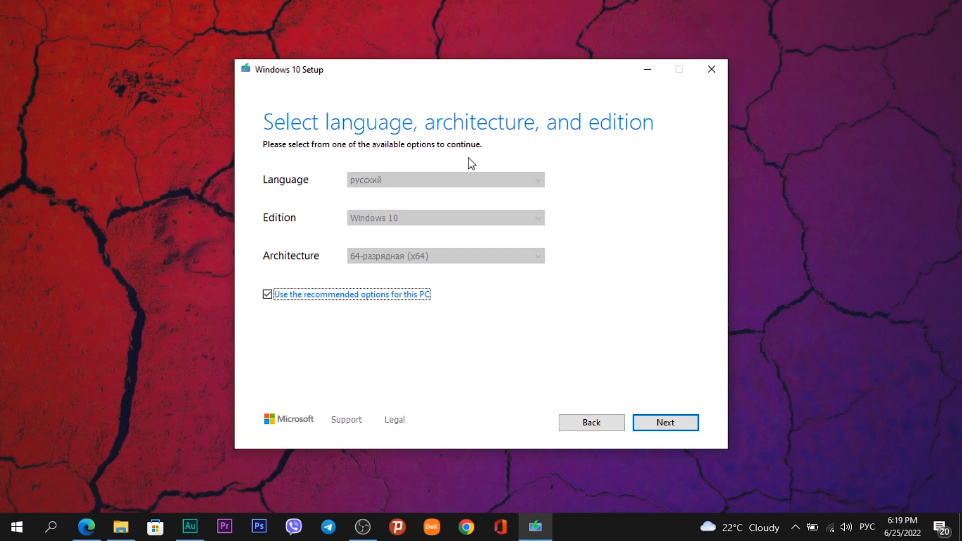
{"action": "mouse_move", "coordinate": [472, 130]}
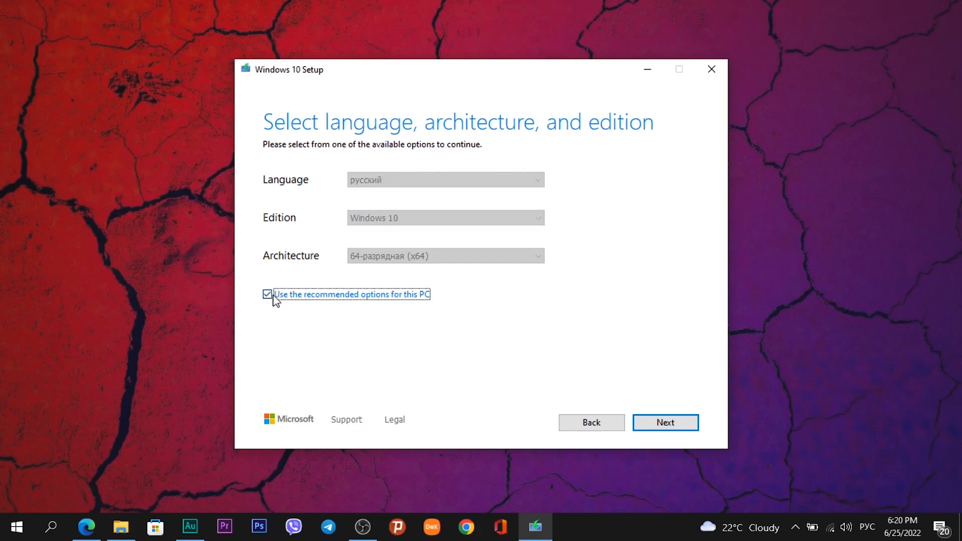
Uncheck recommended options and choose English (United Kingdom), Windows 10 edition, x64 architecture.
{"action": "left_click", "coordinate": [266, 294]}
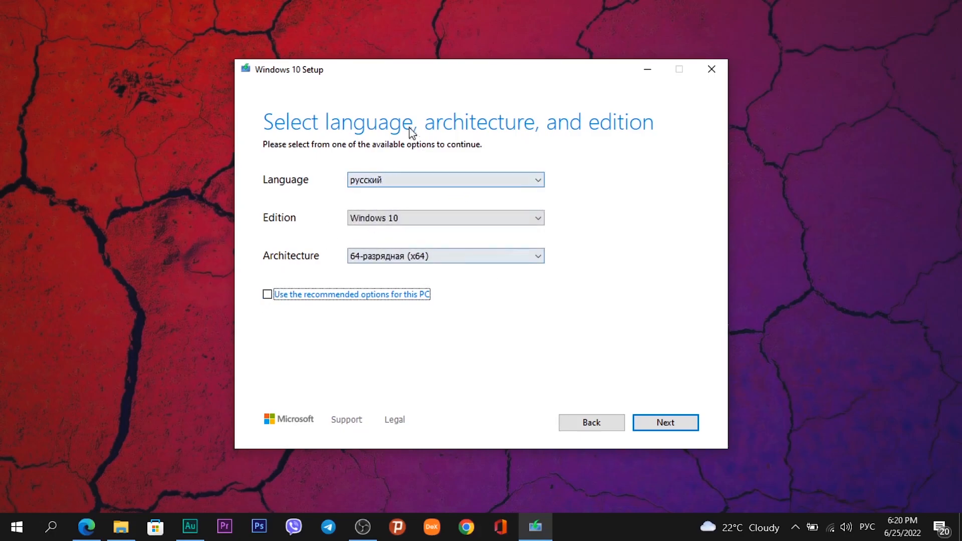
{"action": "mouse_move", "coordinate": [421, 183]}
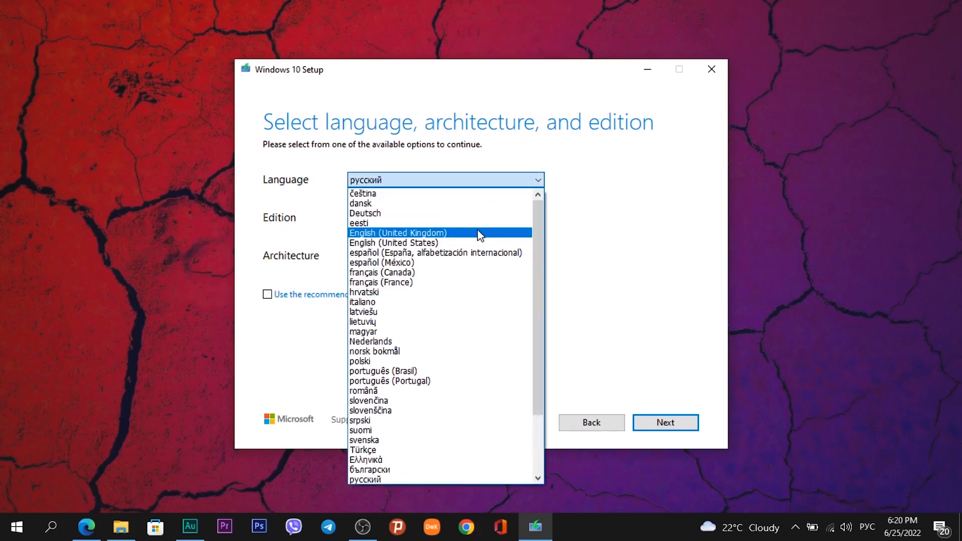
{"action": "left_click", "coordinate": [397, 232]}
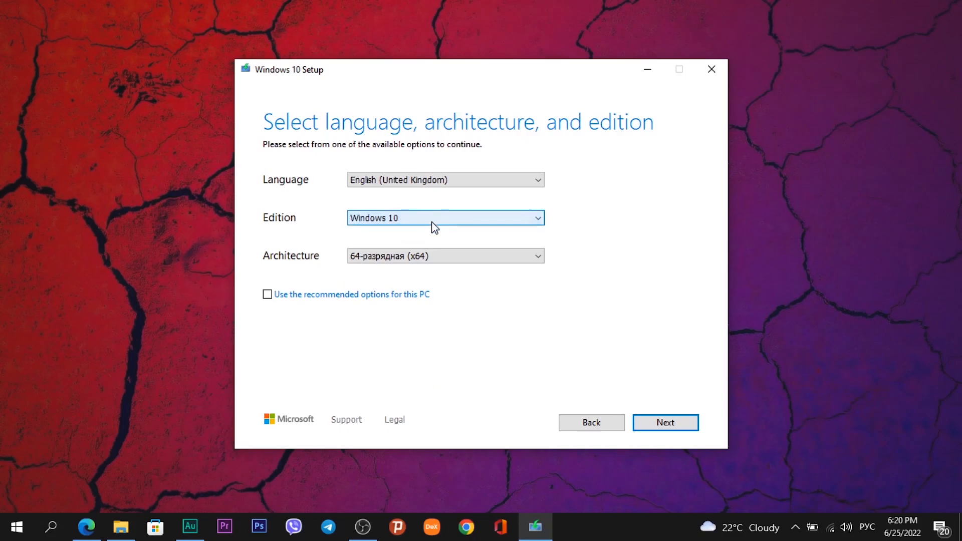
{"action": "left_click", "coordinate": [445, 218]}
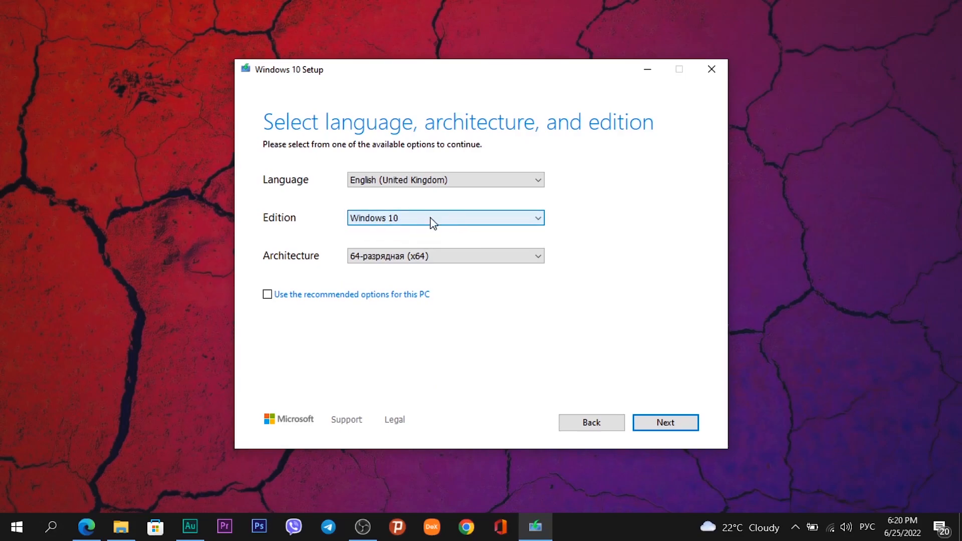
{"action": "left_click", "coordinate": [445, 218]}
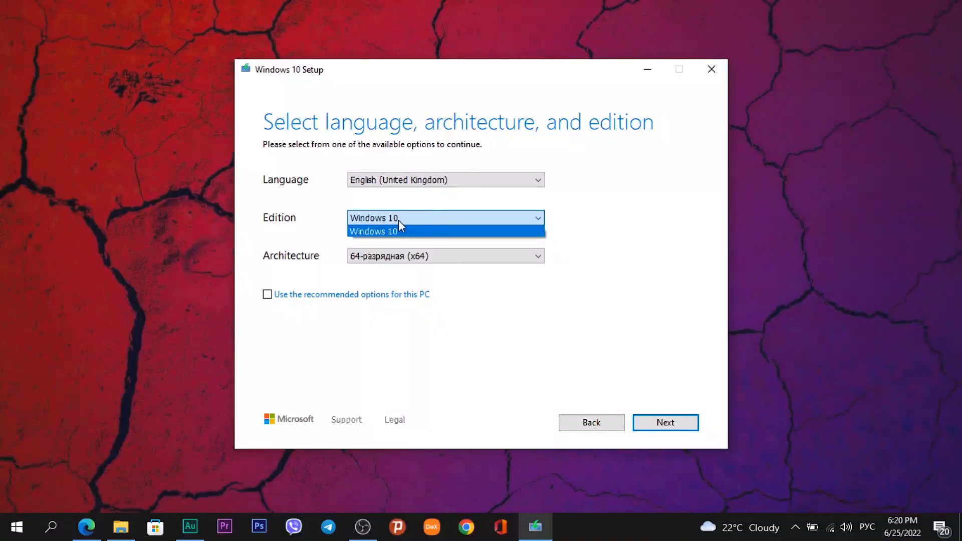
{"action": "left_click", "coordinate": [373, 232]}
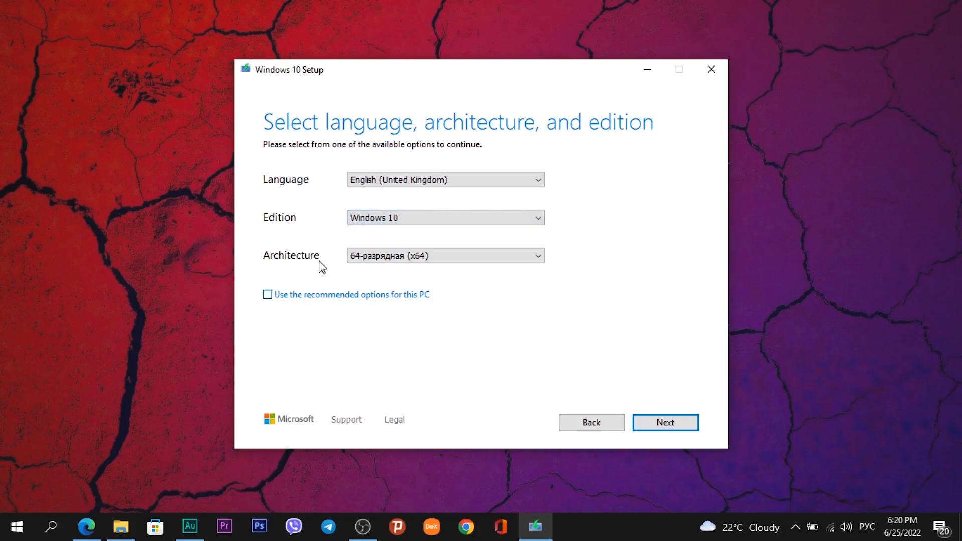
{"action": "left_click", "coordinate": [445, 257]}
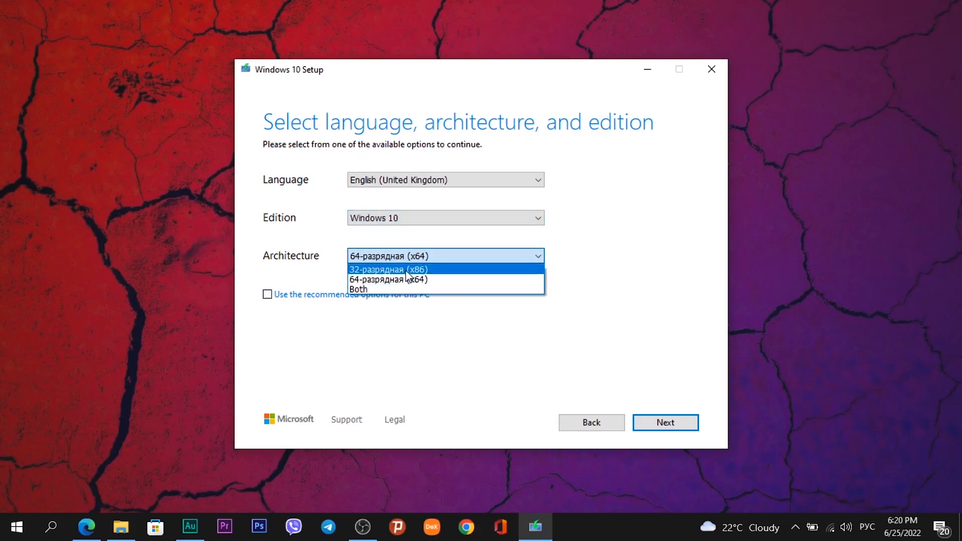
{"action": "left_click", "coordinate": [389, 279]}
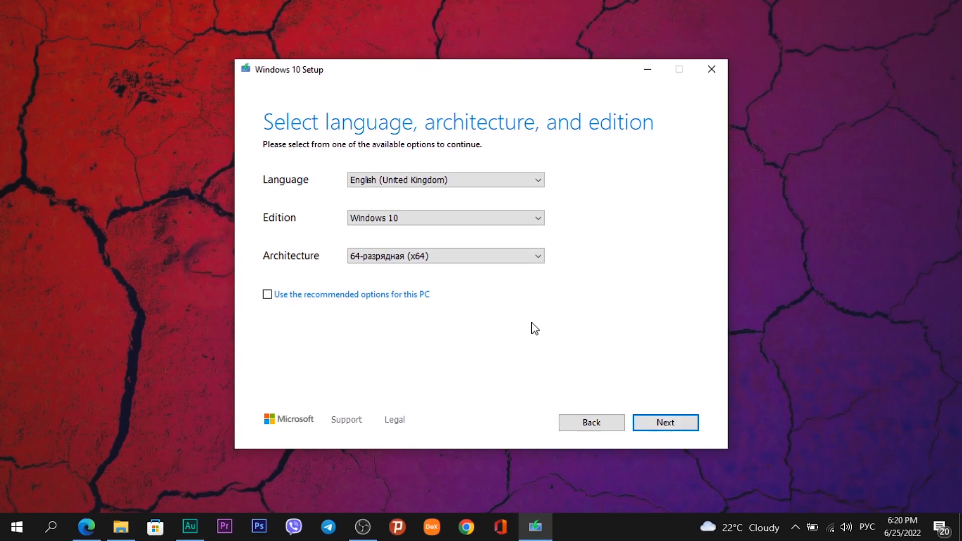
Confirm the English (United Kingdom), Windows 10, x64 choices to reach media selection.
{"action": "left_click", "coordinate": [664, 422]}
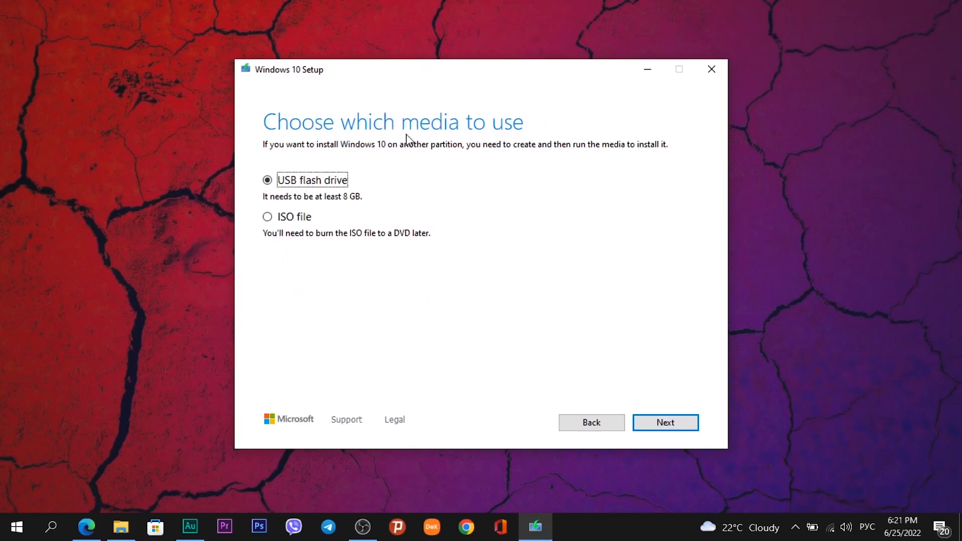
{"action": "mouse_move", "coordinate": [338, 207]}
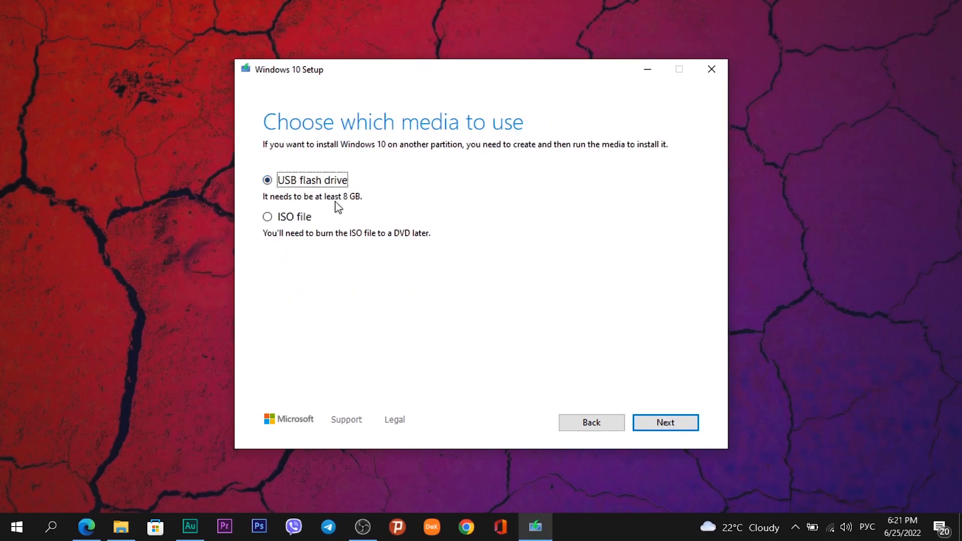
{"action": "mouse_move", "coordinate": [379, 374]}
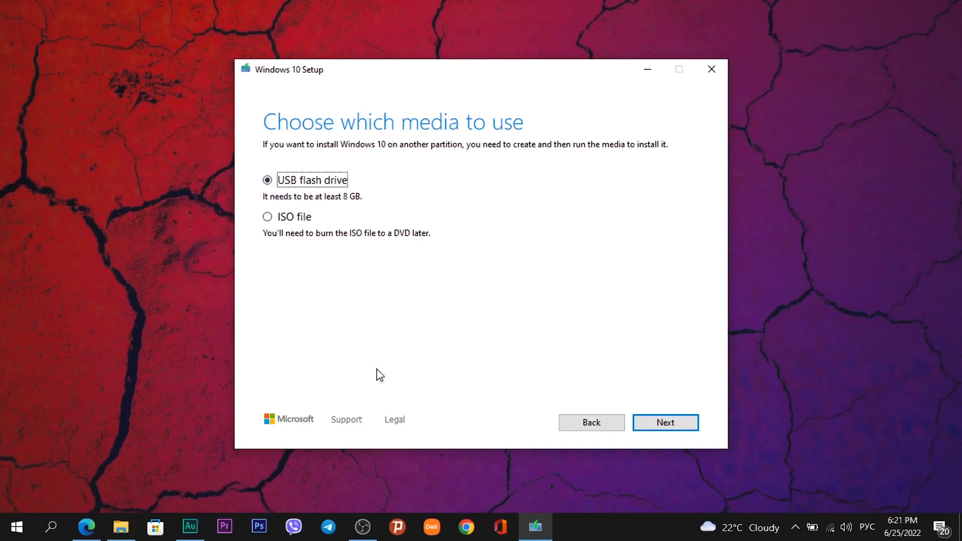
{"action": "mouse_move", "coordinate": [583, 358]}
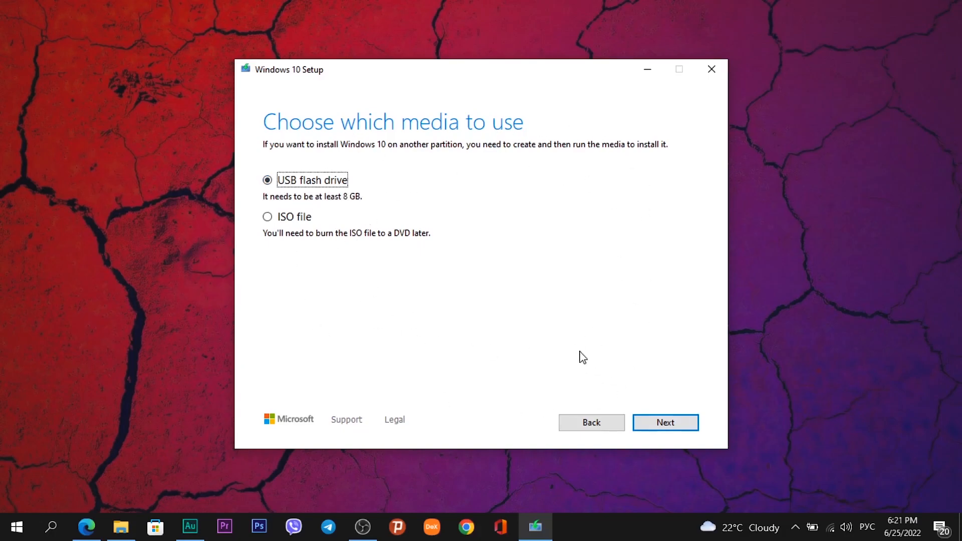
Confirm USB flash drive media and select removable drive F: (ESD-USB).
{"action": "left_click", "coordinate": [664, 422]}
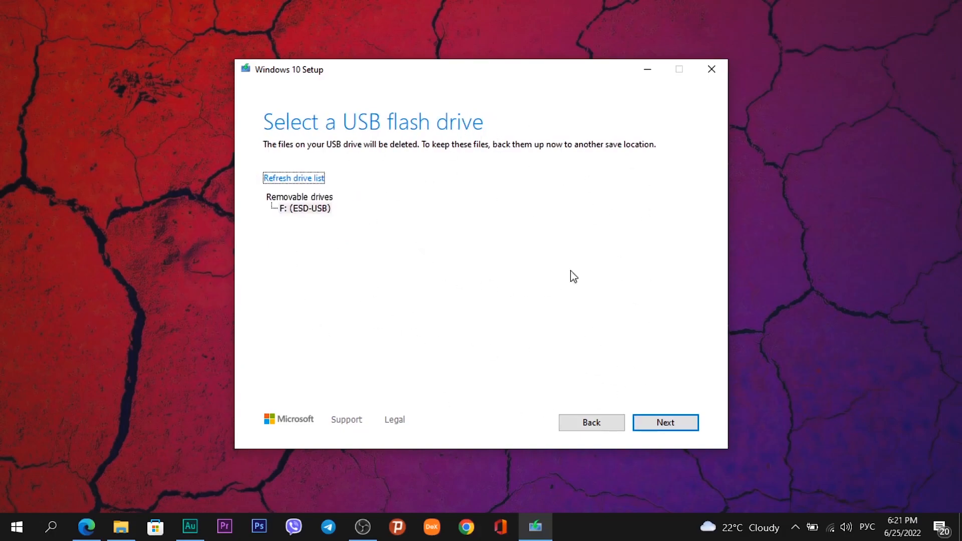
{"action": "mouse_move", "coordinate": [451, 130]}
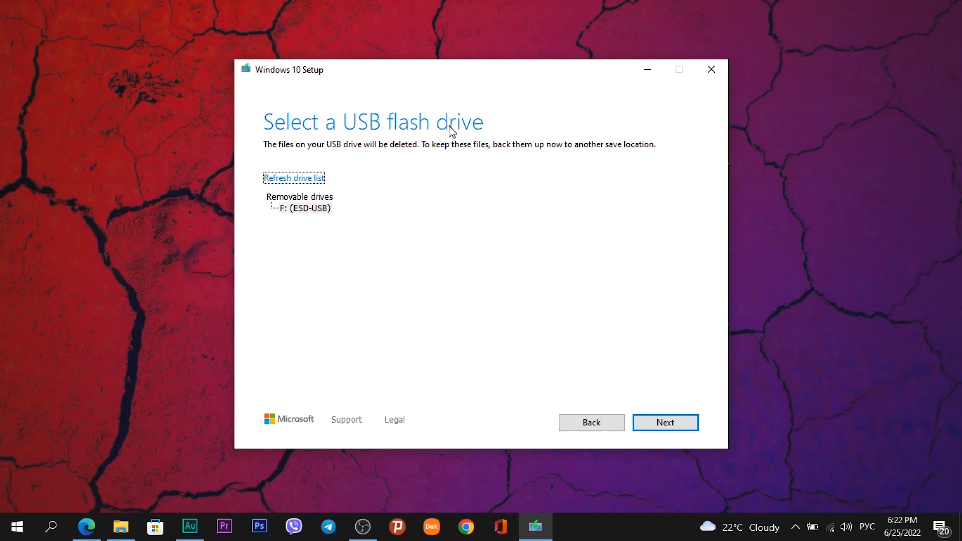
{"action": "mouse_move", "coordinate": [393, 277]}
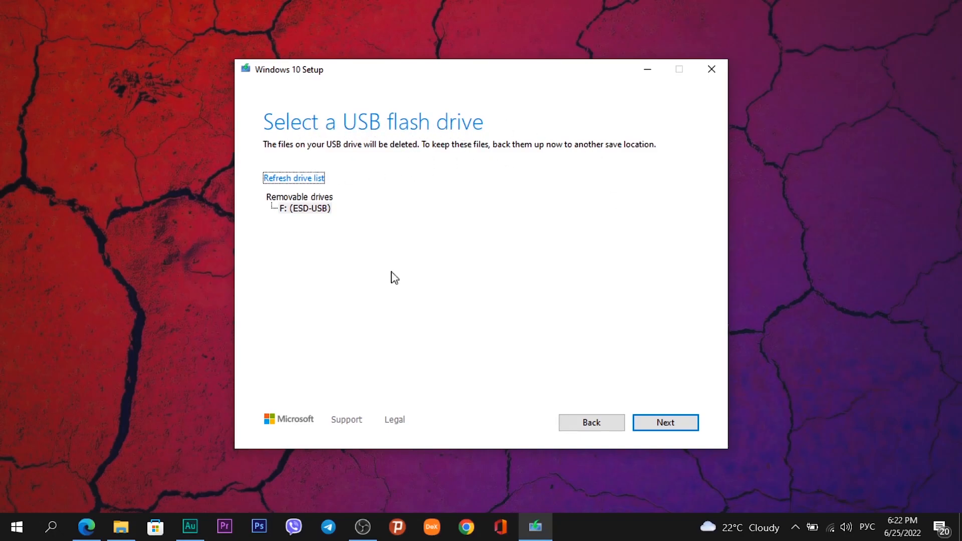
{"action": "mouse_move", "coordinate": [293, 215]}
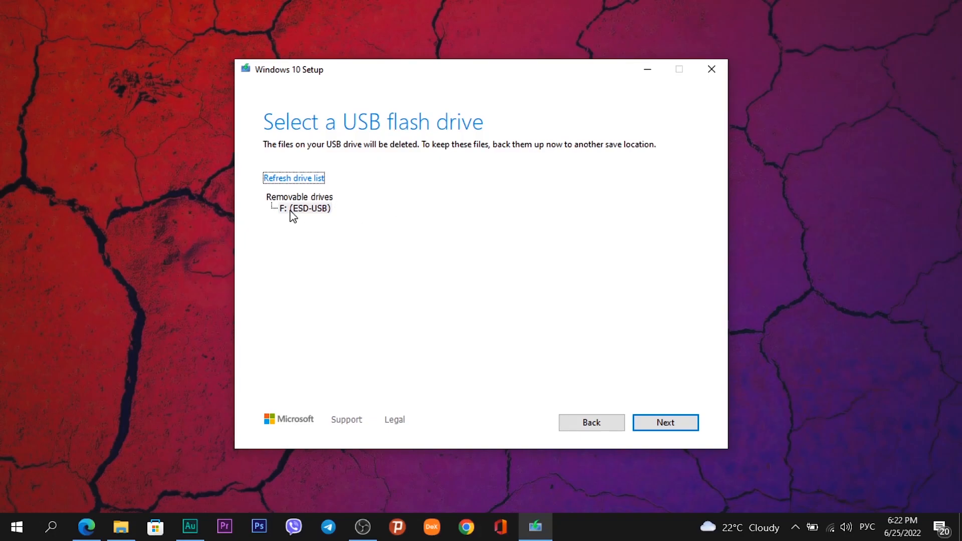
{"action": "left_click", "coordinate": [306, 208]}
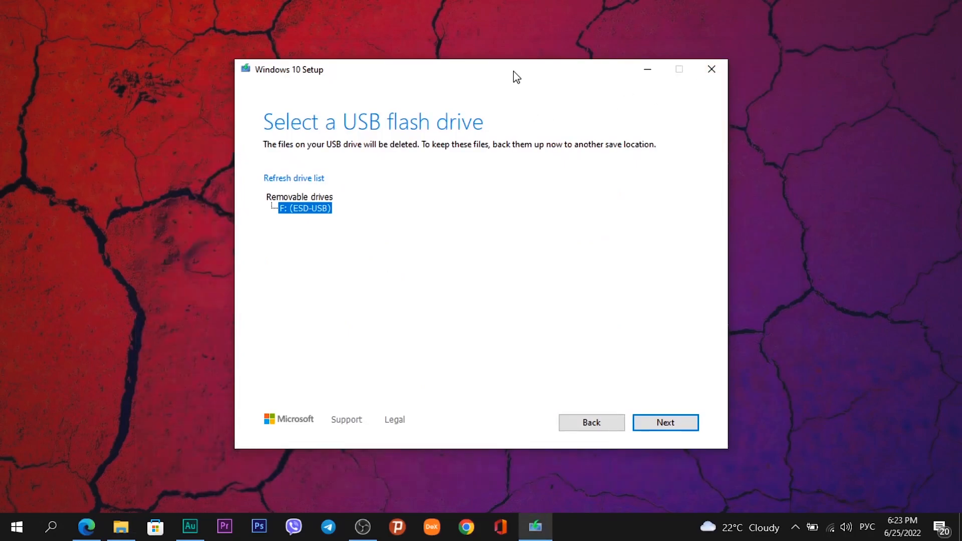
Confirm drive F: (ESD-USB) to begin 'Getting a few things ready'.
{"action": "left_click", "coordinate": [664, 423]}
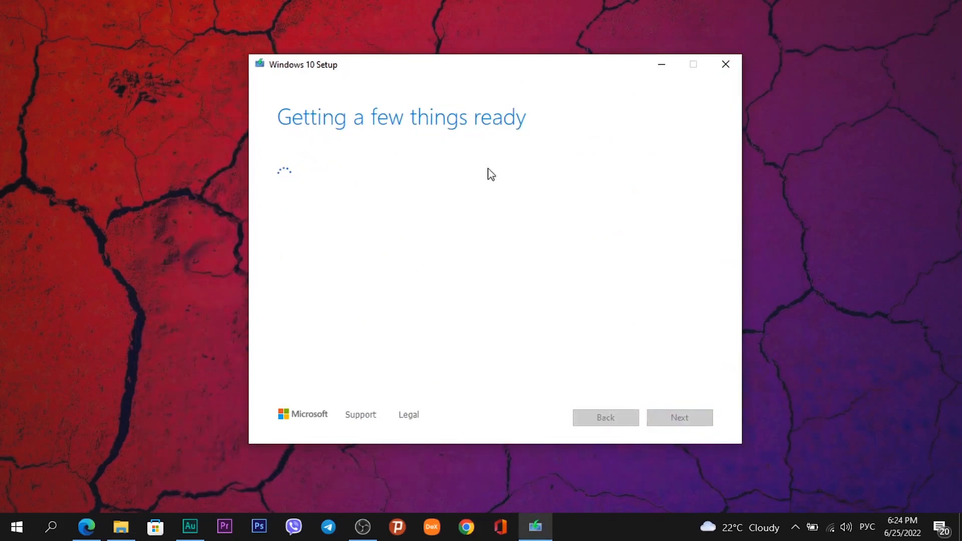
{"action": "mouse_move", "coordinate": [487, 172]}
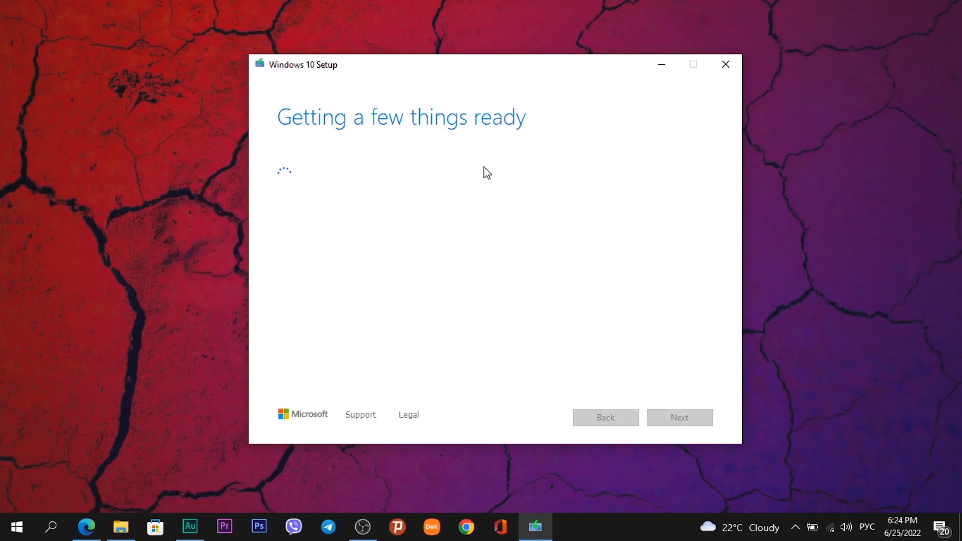
{"action": "mouse_move", "coordinate": [483, 172]}
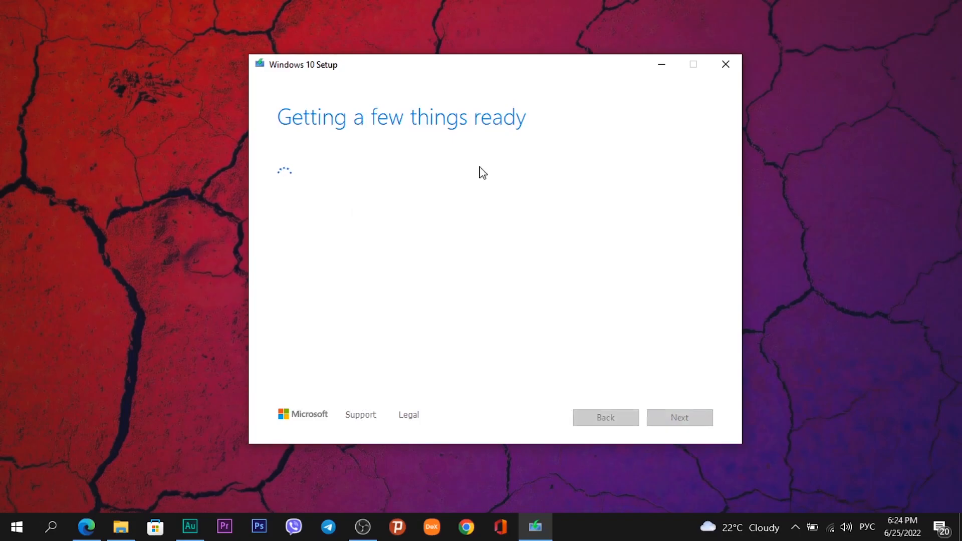